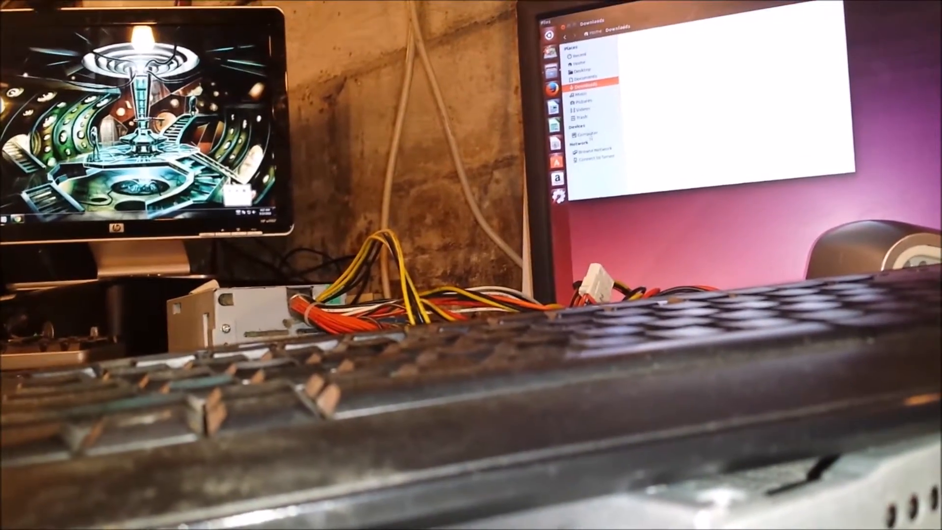
- Switch the Files window from Downloads to Computer under Devices, showing the root system folders
left_click(583, 132)
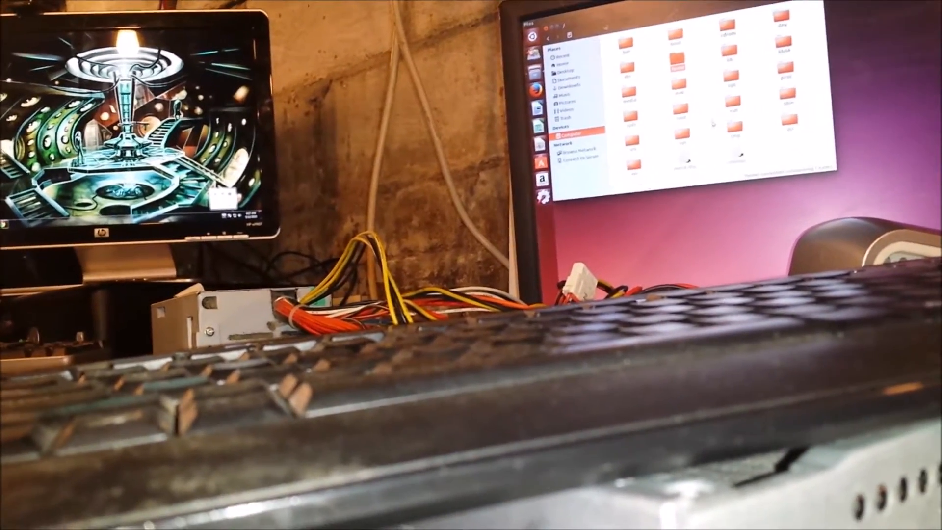